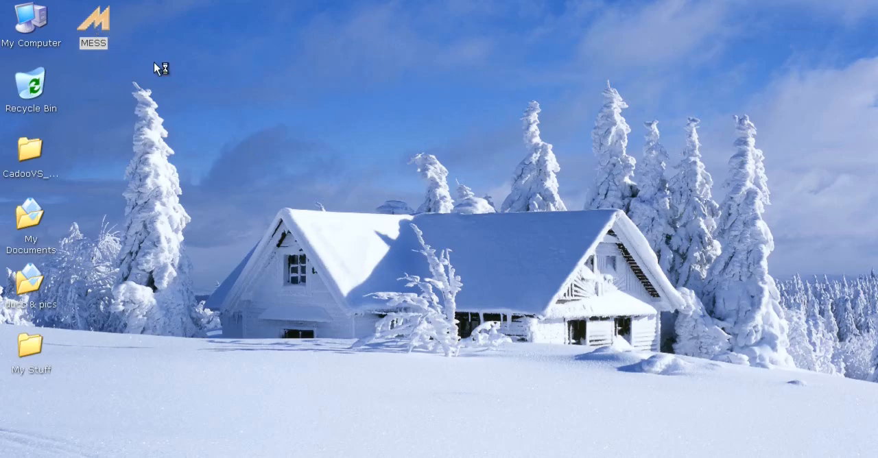
Step: Launch MESS and scroll through the full 1411-system list
double_click(94, 22)
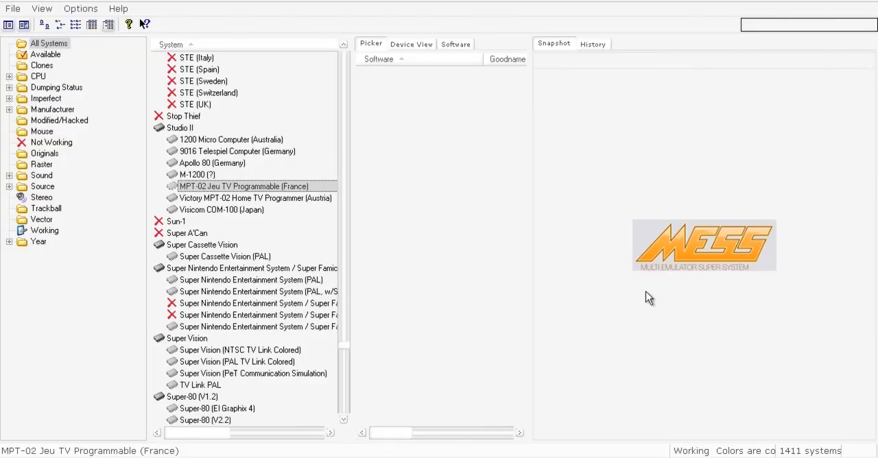
mouse_move(157, 159)
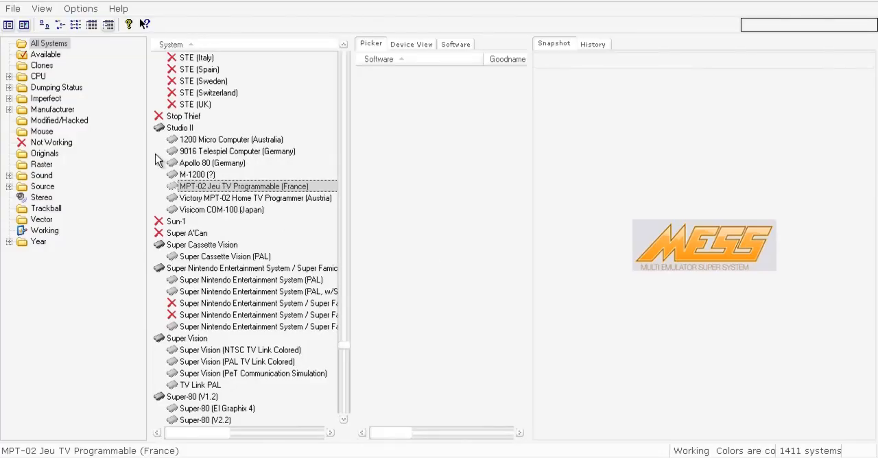
mouse_move(288, 202)
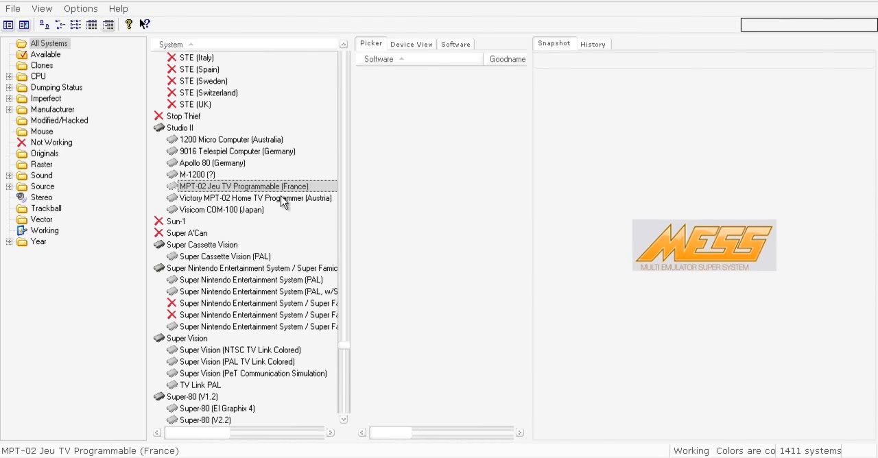
mouse_move(352, 358)
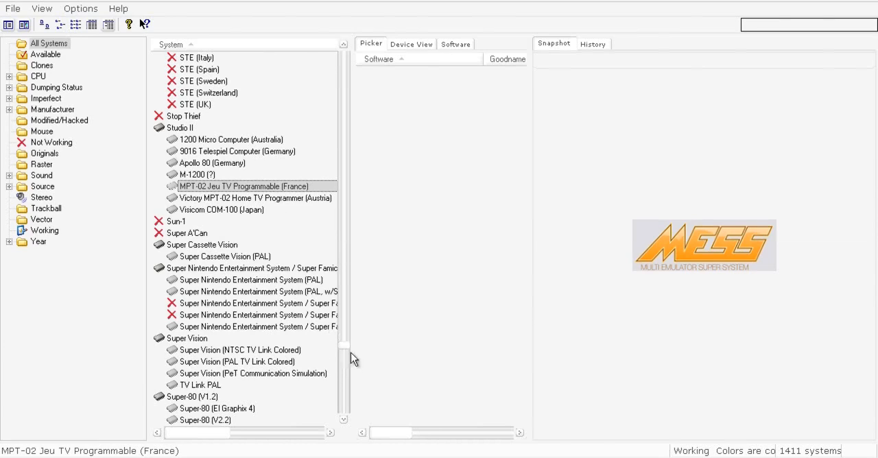
mouse_move(247, 233)
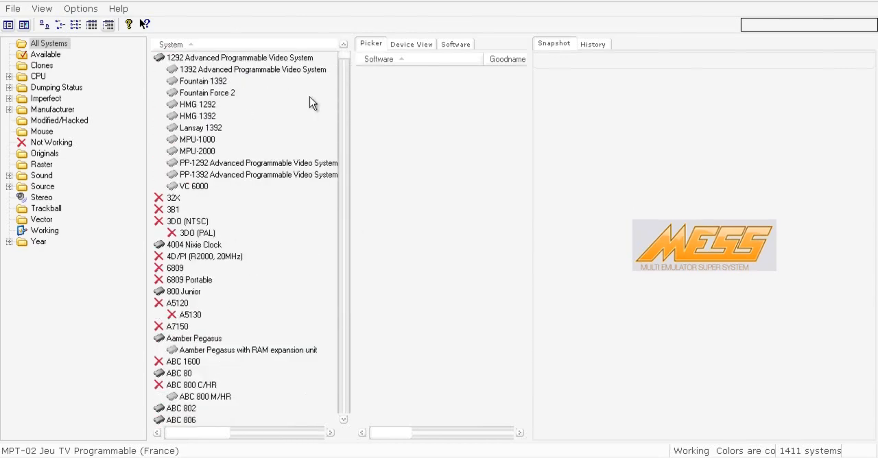
mouse_move(38, 54)
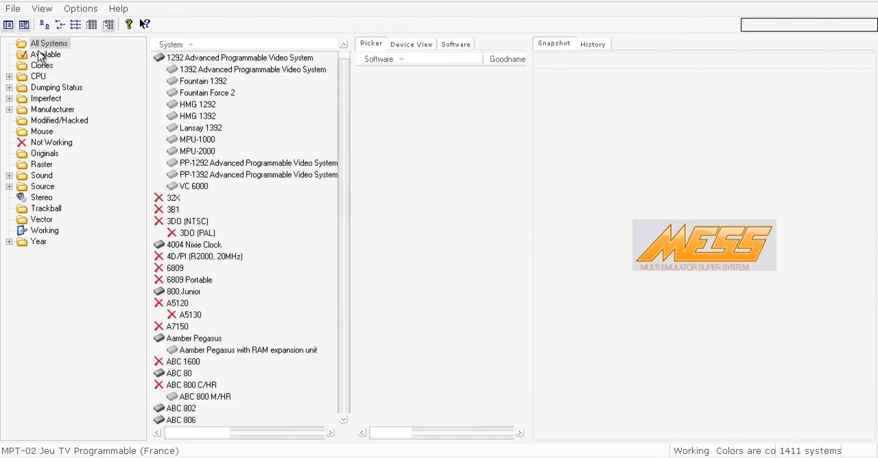
mouse_move(60, 330)
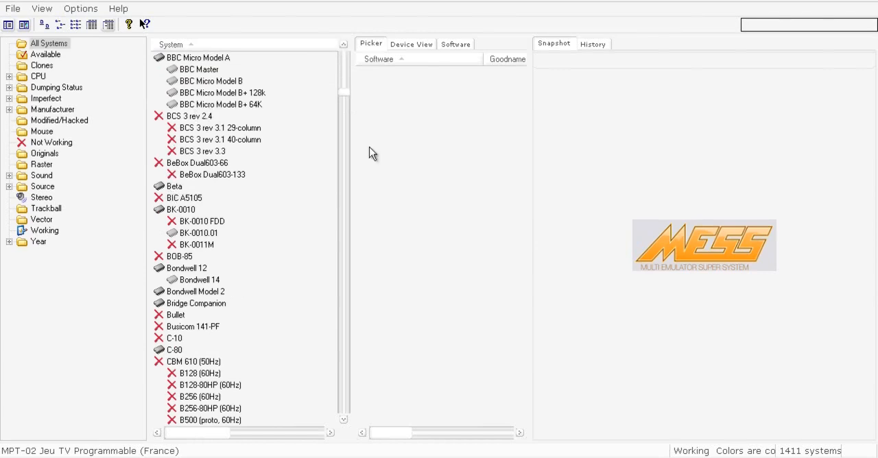
scroll("down", 3)
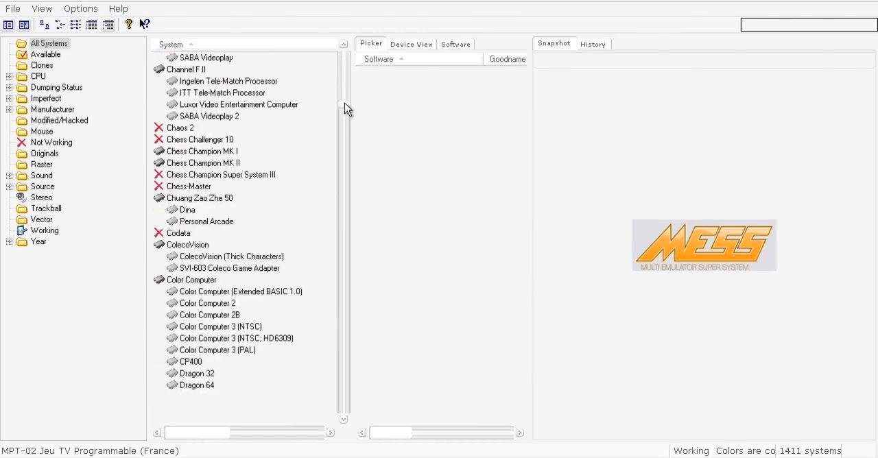
scroll("down", 3)
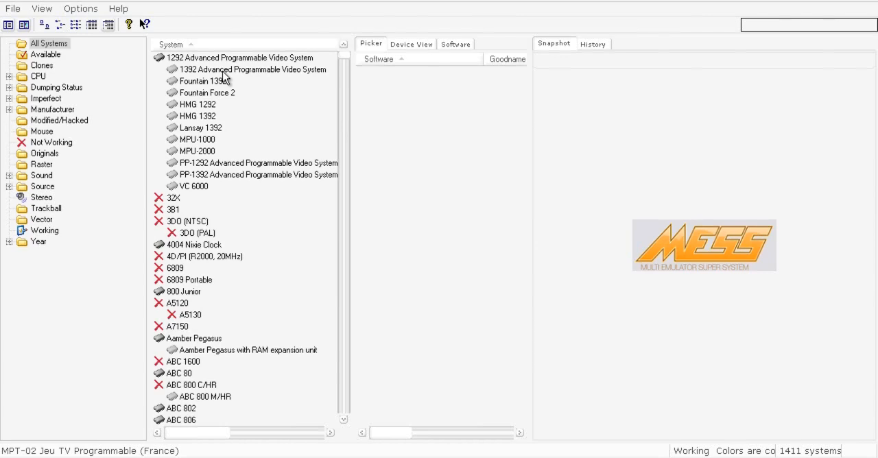
Step: Filter to the Available folder and scroll its 94 systems
left_click(44, 55)
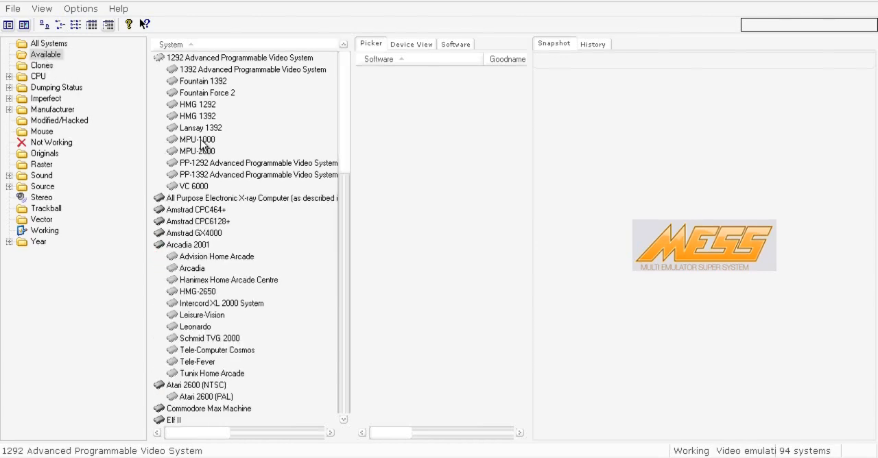
mouse_move(378, 129)
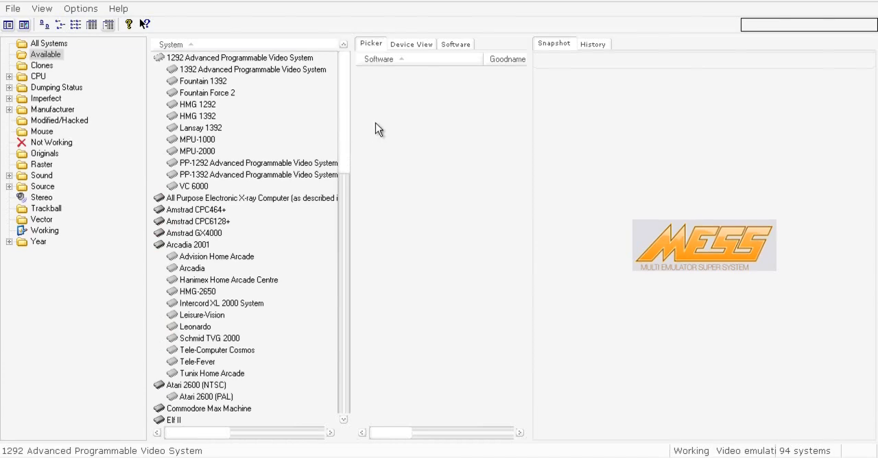
mouse_move(719, 373)
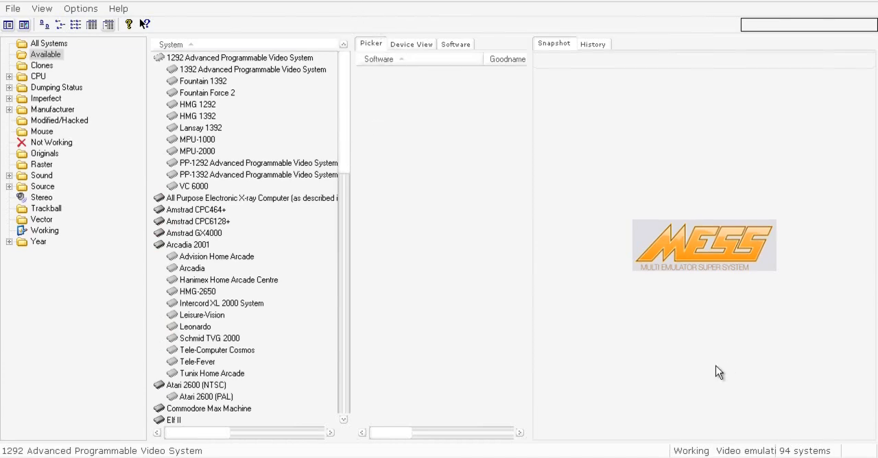
mouse_move(684, 361)
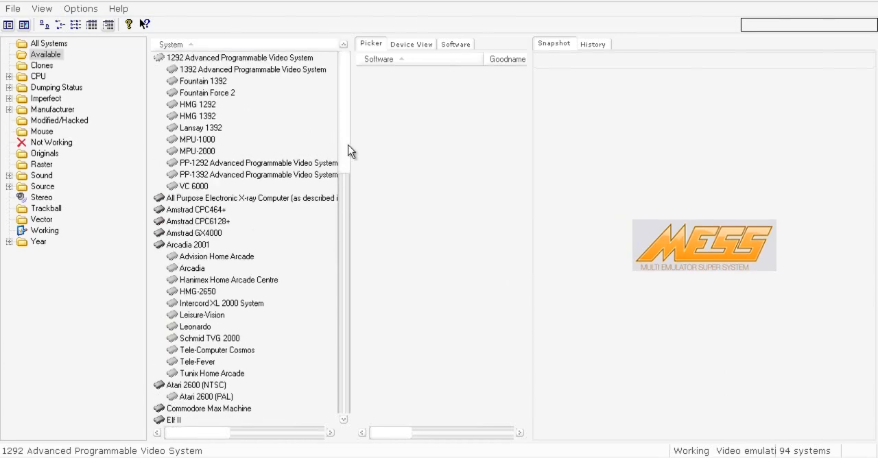
mouse_move(321, 322)
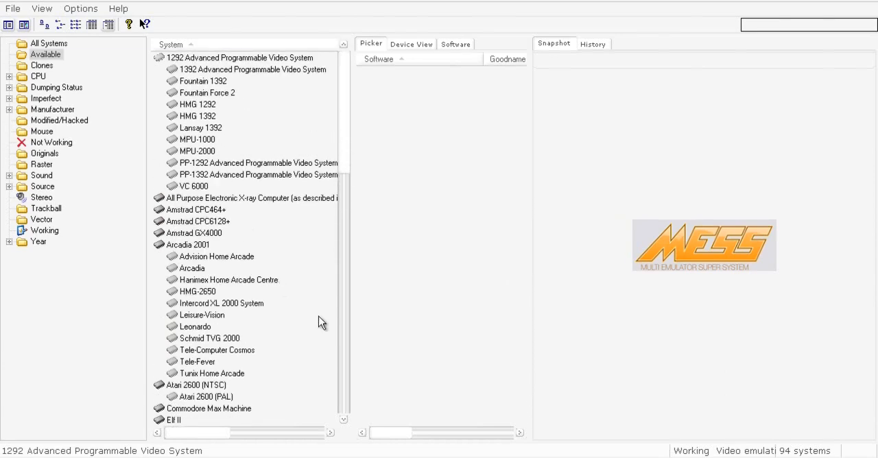
mouse_move(149, 157)
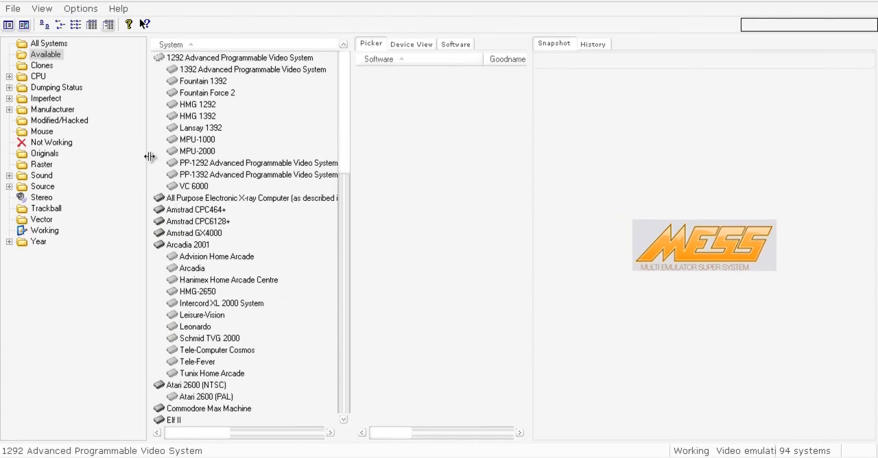
mouse_move(153, 164)
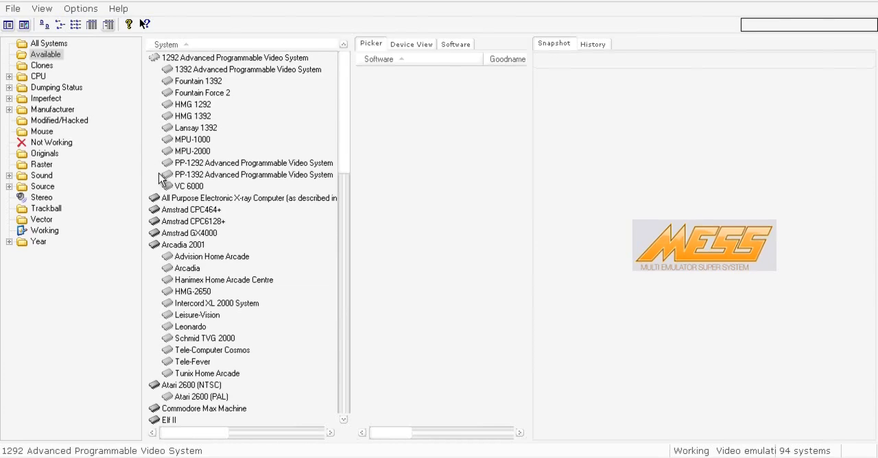
mouse_move(345, 58)
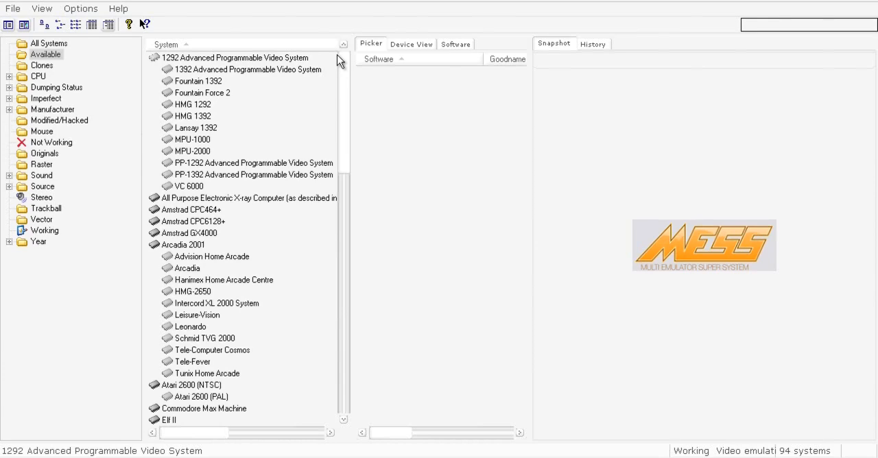
scroll("down", 3)
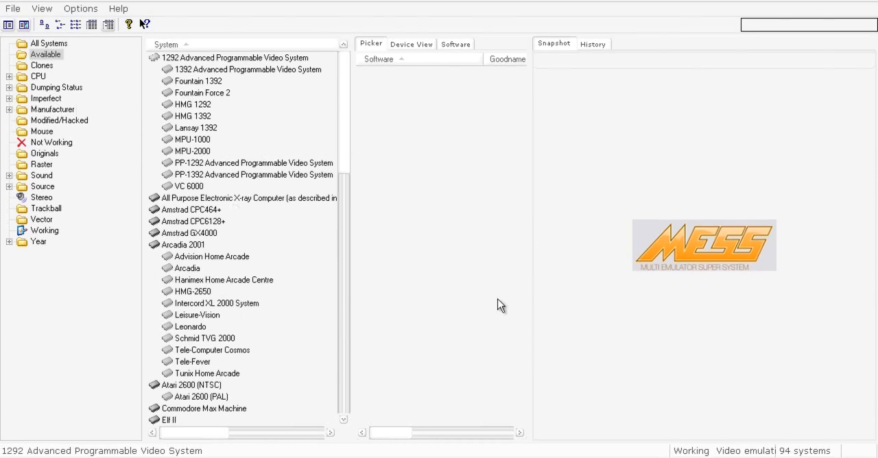
mouse_move(799, 53)
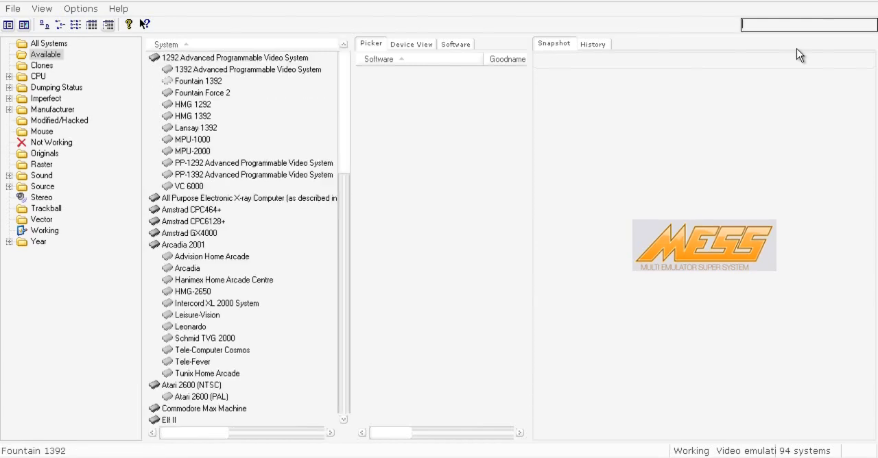
Step: Search 'gen', select Genesis (USA, NTSC), and view its media devices
type("gen")
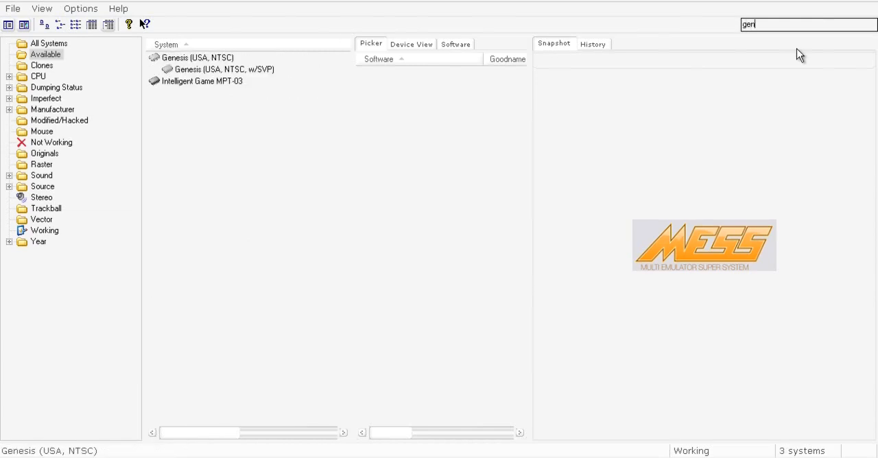
left_click(198, 57)
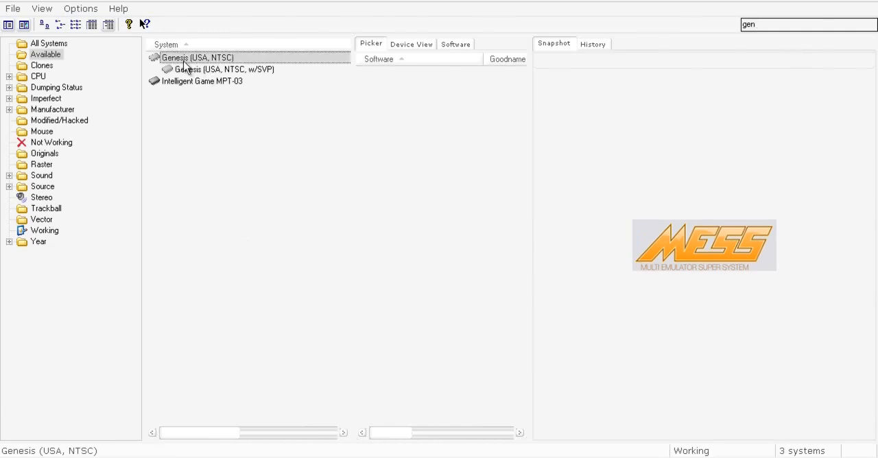
mouse_move(234, 69)
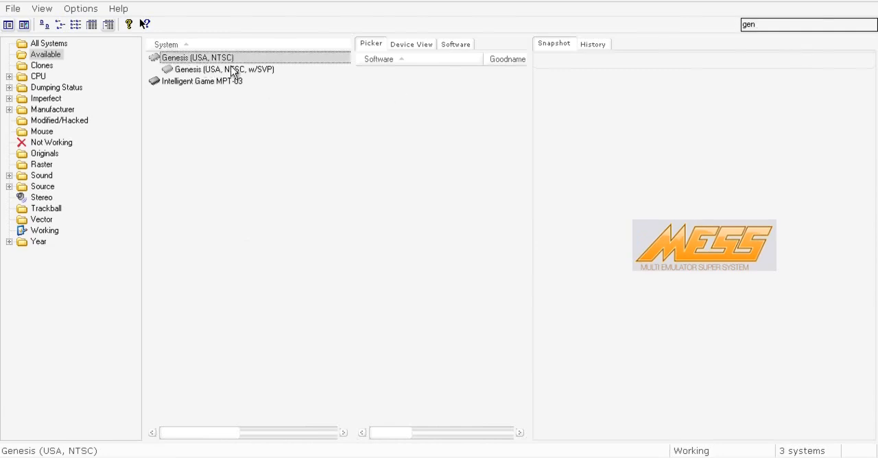
mouse_move(415, 90)
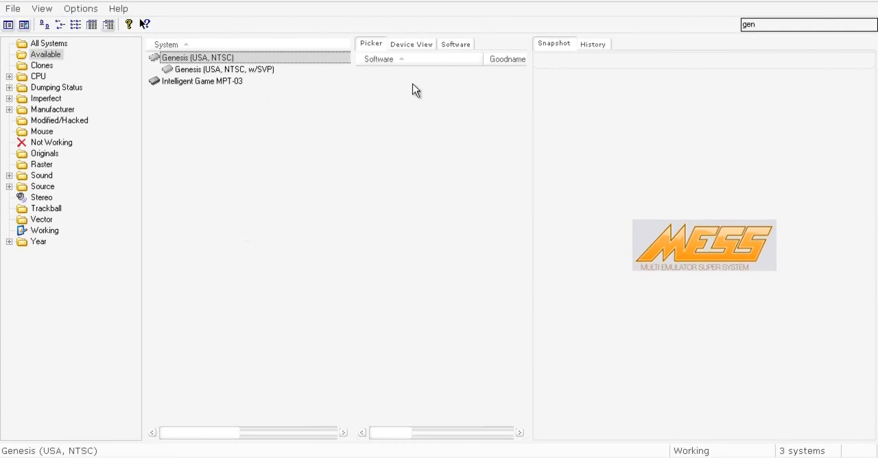
mouse_move(298, 111)
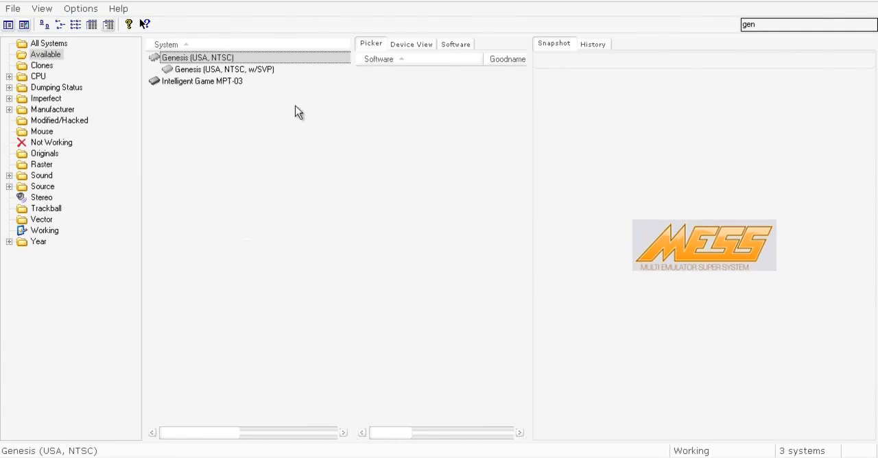
mouse_move(408, 53)
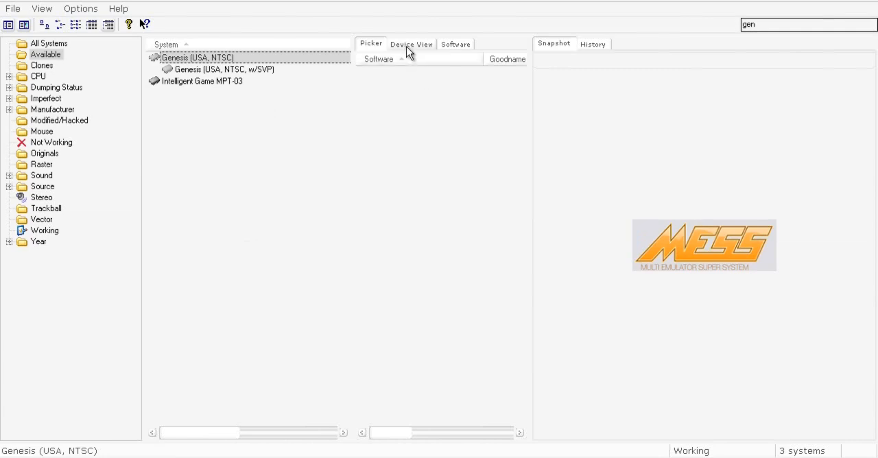
left_click(410, 43)
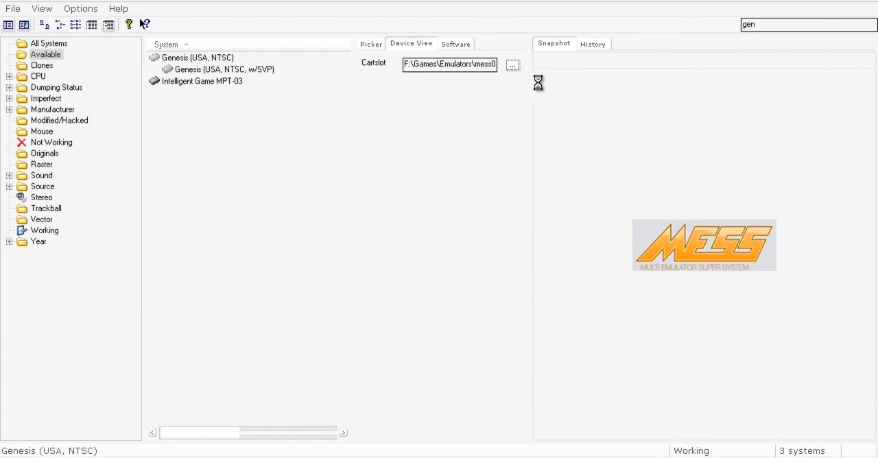
Step: Load Rolling Thunder 2 (E) [c][!].bin into the Genesis cartridge slot
left_click(512, 64)
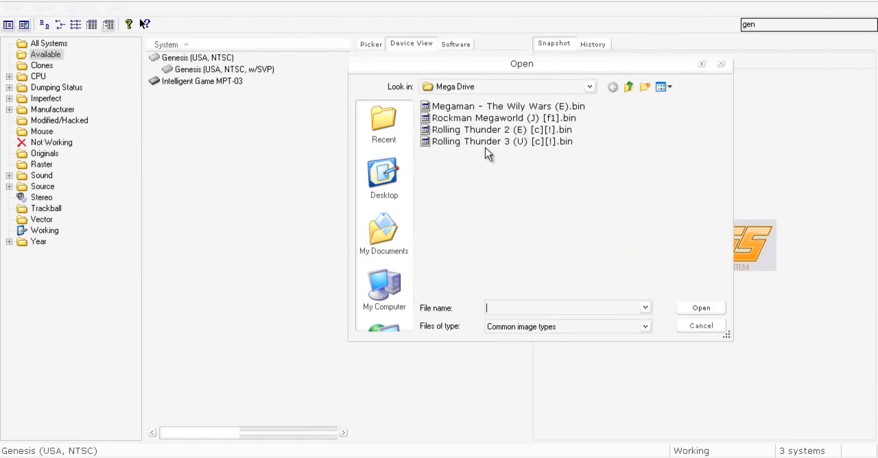
mouse_move(519, 139)
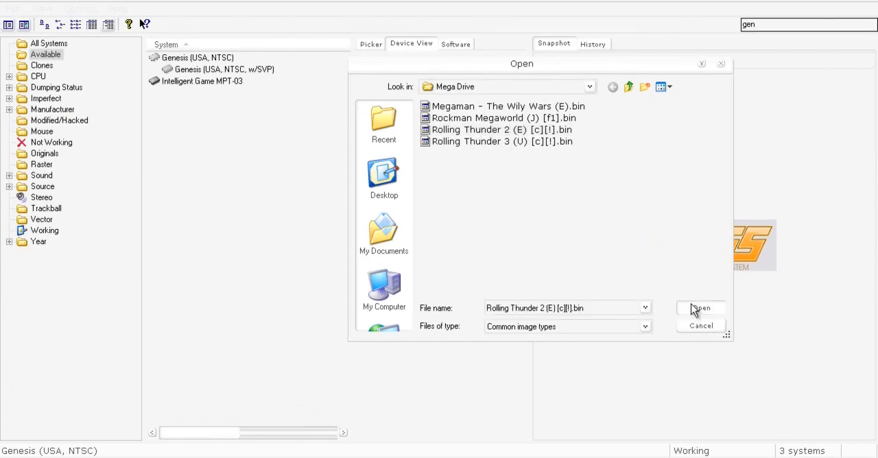
left_click(699, 308)
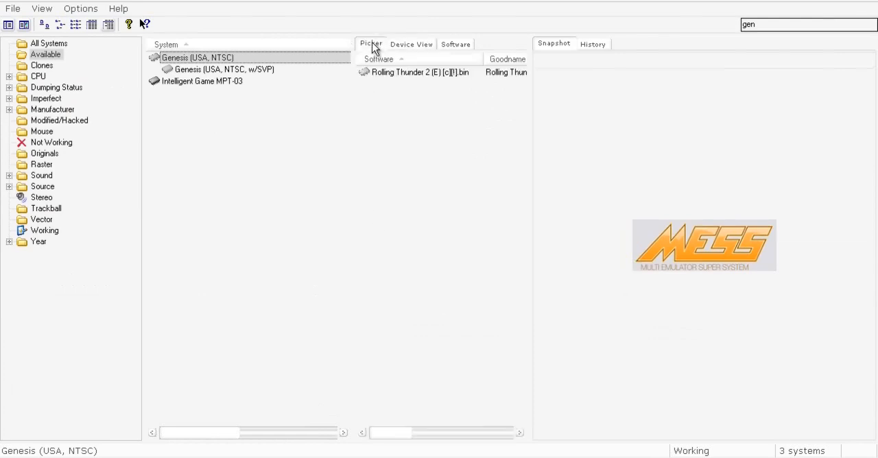
mouse_move(397, 117)
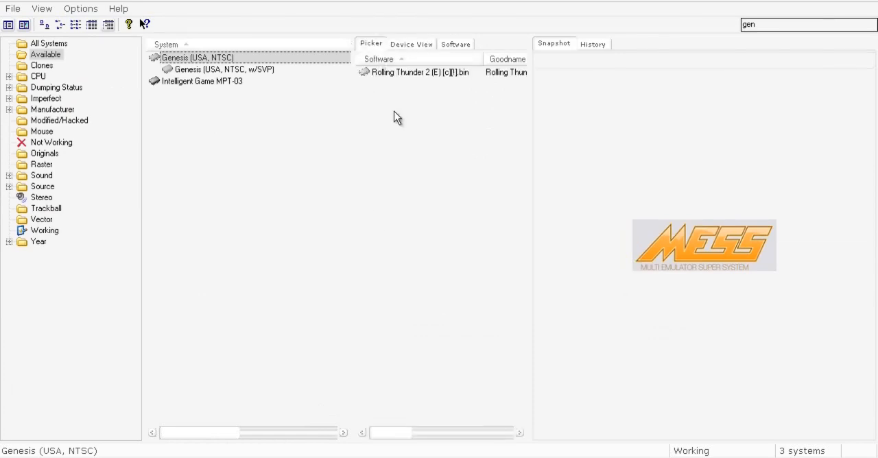
Step: Check the Genesis cartridge slot, then return to the Picker with Genesis selected
left_click(410, 43)
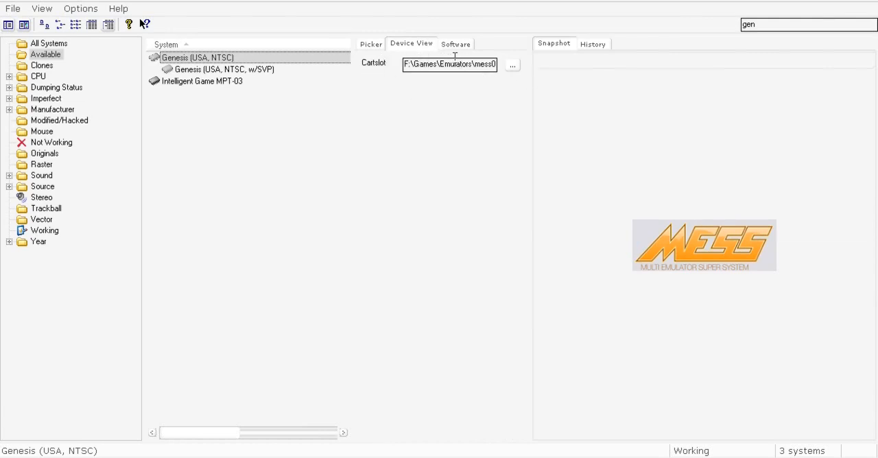
left_click(370, 43)
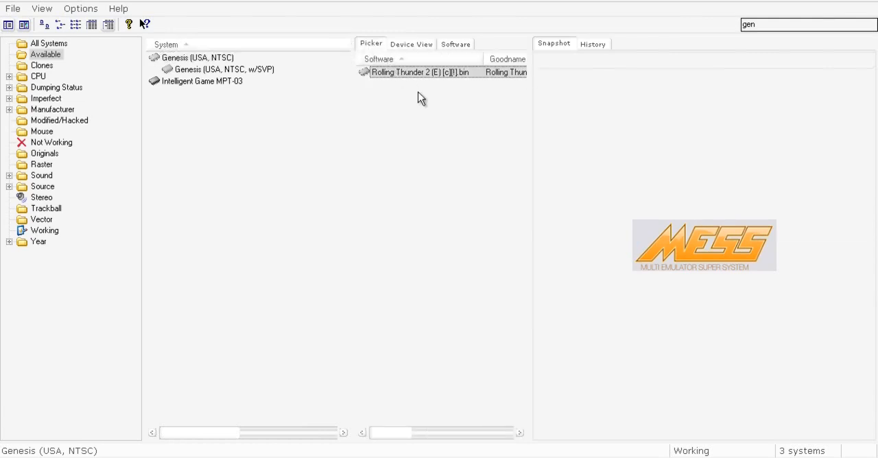
mouse_move(398, 90)
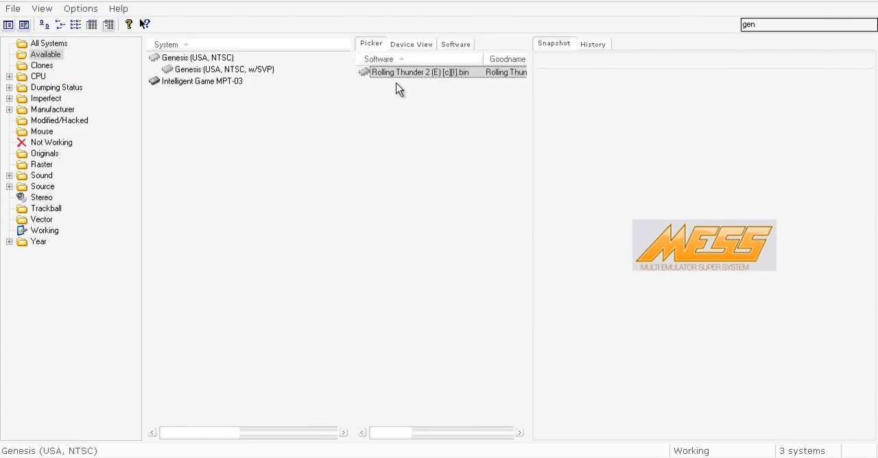
left_click(198, 58)
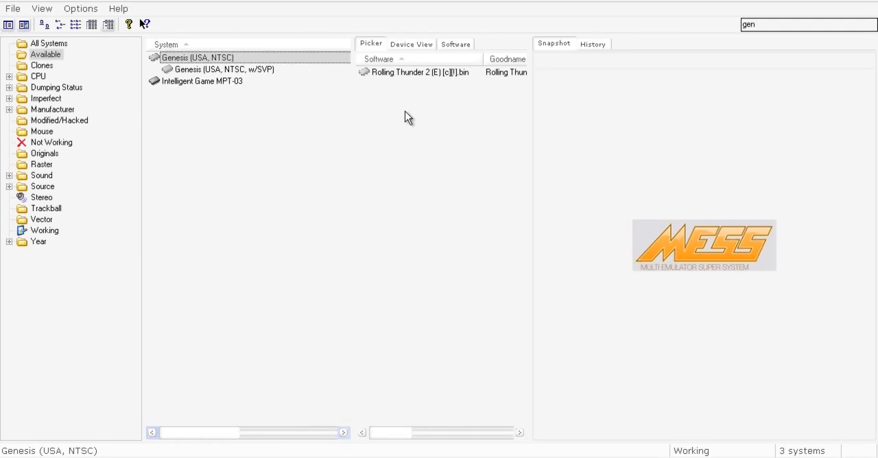
mouse_move(309, 96)
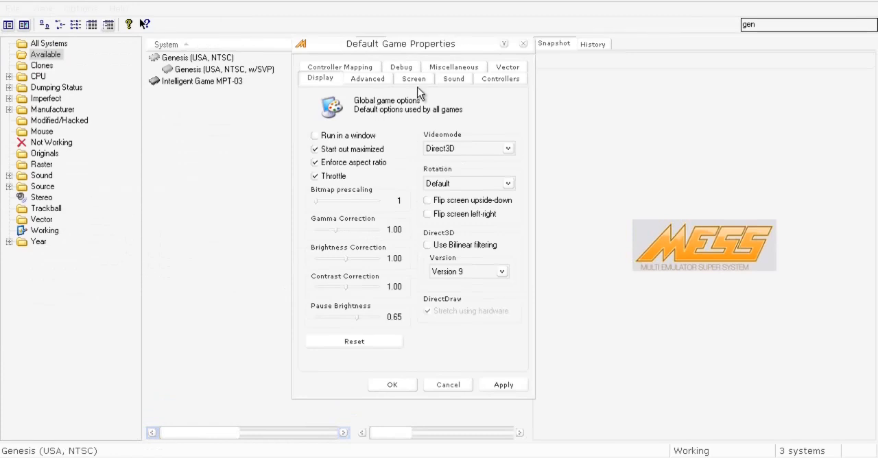
Step: Close the Default Game Properties dialog
left_click(447, 384)
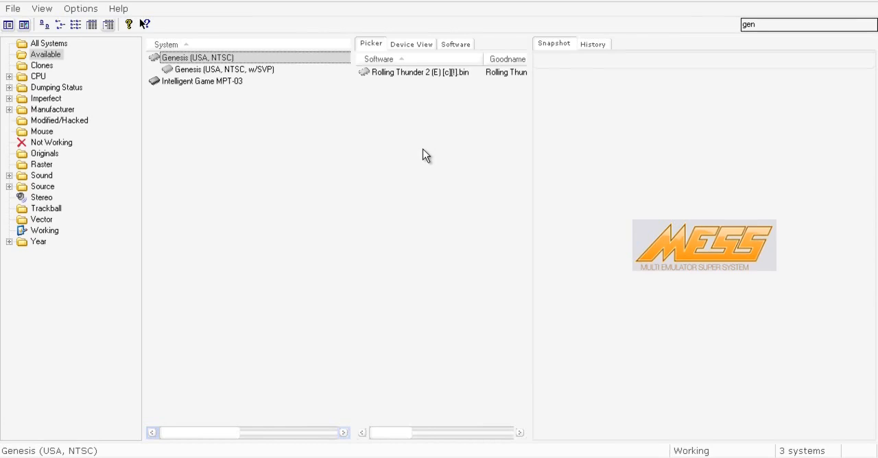
mouse_move(452, 163)
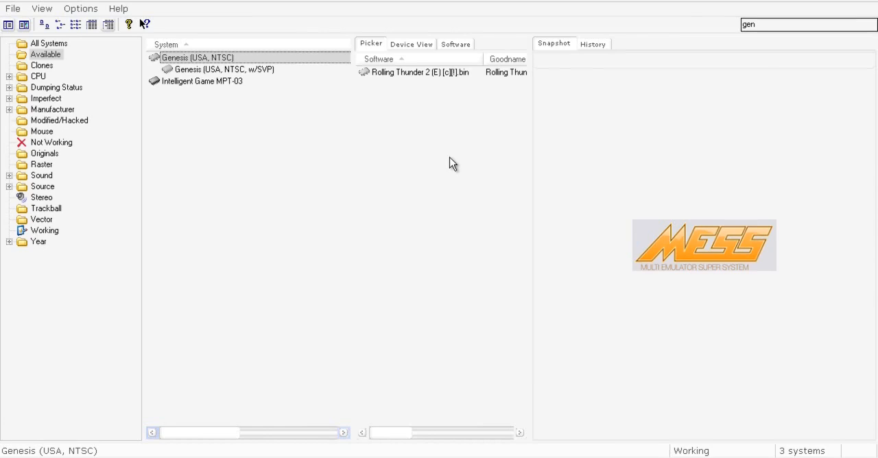
Step: Show All Systems and search 'super nin' to list Super Nintendo variants
left_click(49, 44)
type("s")
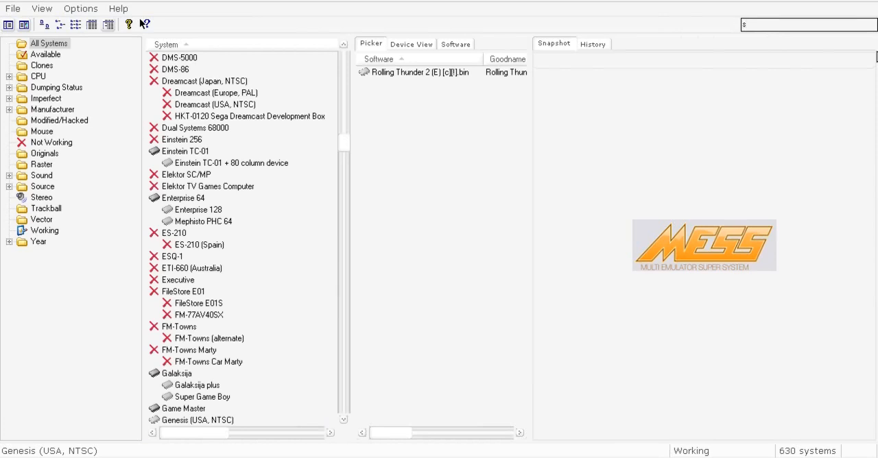
type("uper nin")
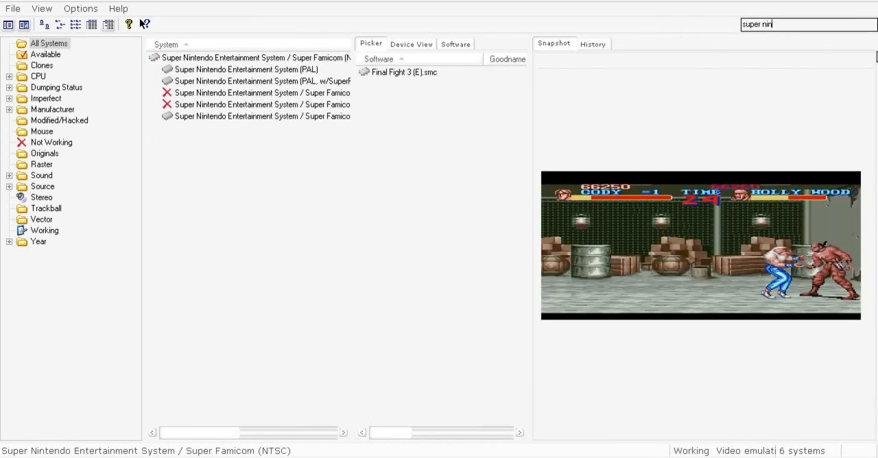
mouse_move(361, 54)
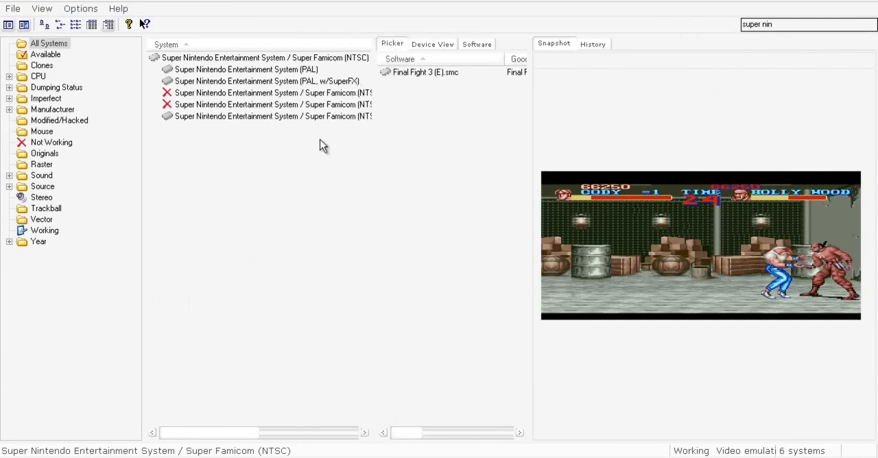
mouse_move(305, 135)
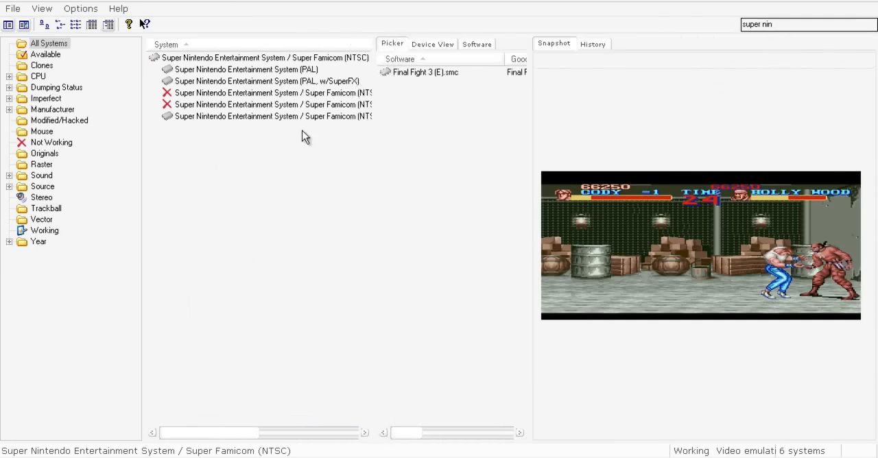
Step: Select Super Nintendo Entertainment System / Super Famicom (NTSC)
left_click(264, 58)
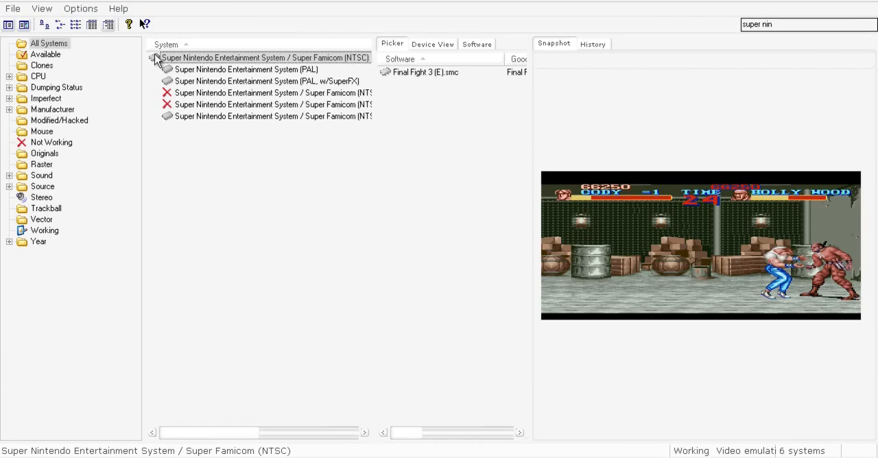
mouse_move(374, 12)
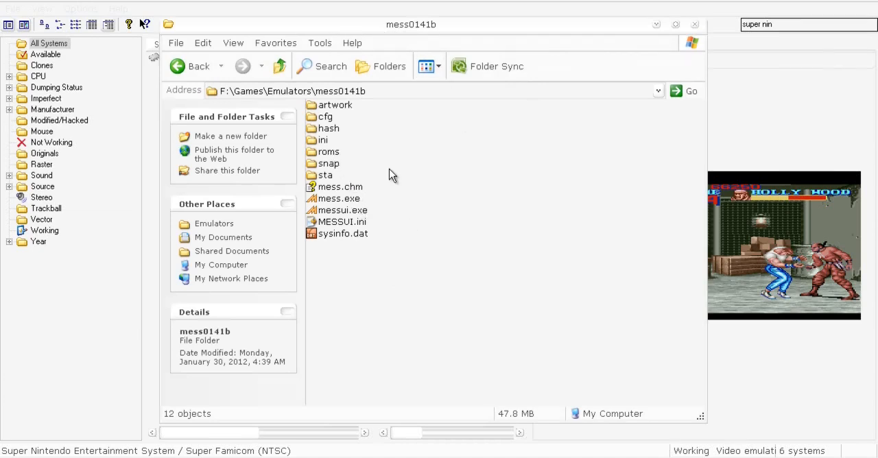
Step: Open mess0141b's roms folder to view the Final Fight images, then close it
left_click(327, 152)
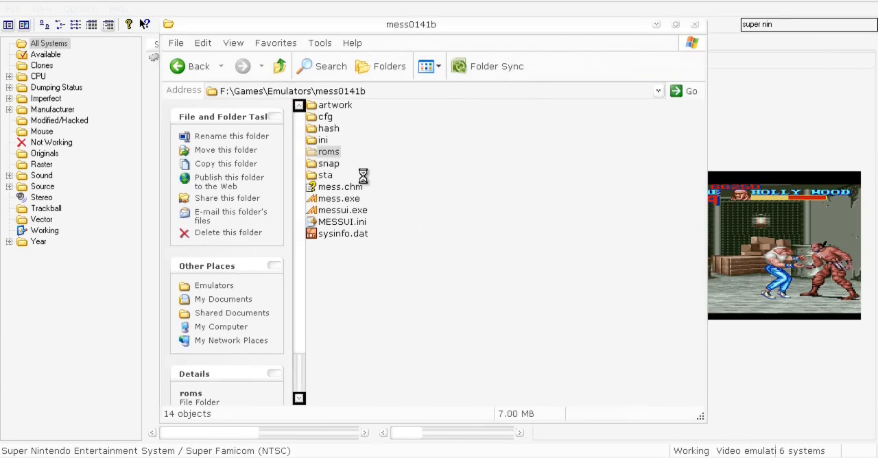
double_click(328, 151)
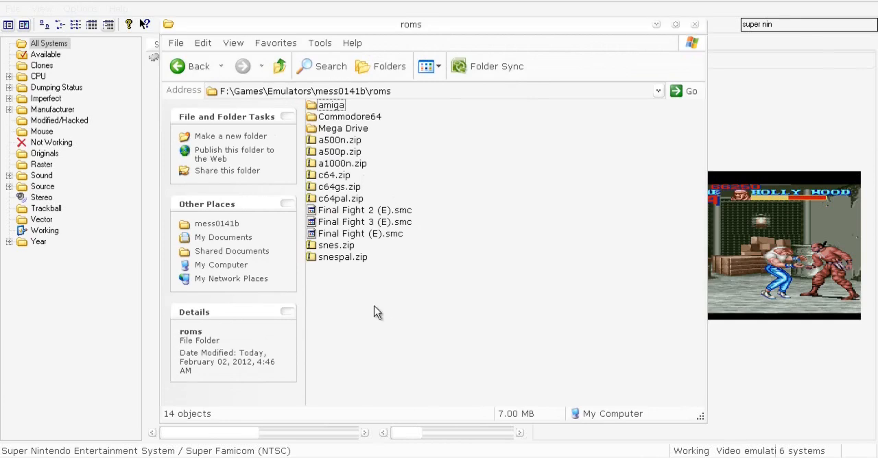
left_click(343, 256)
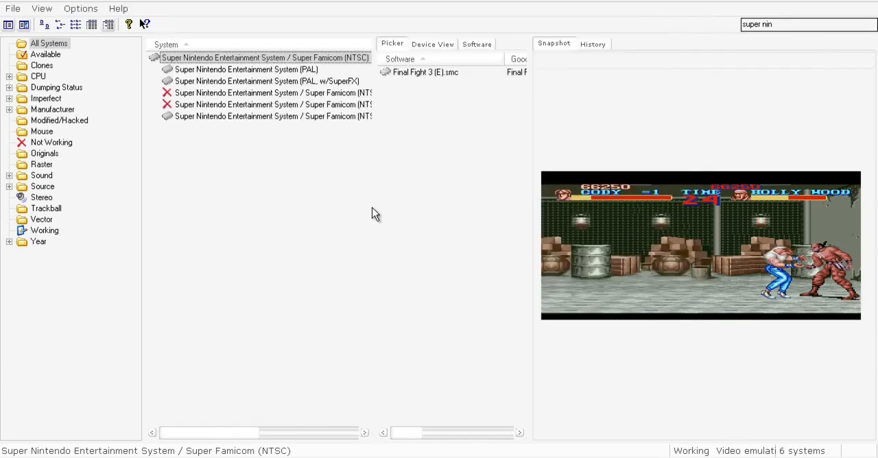
Step: Mount Final Fight (E).smc in the Super Nintendo cartridge slot
left_click(433, 43)
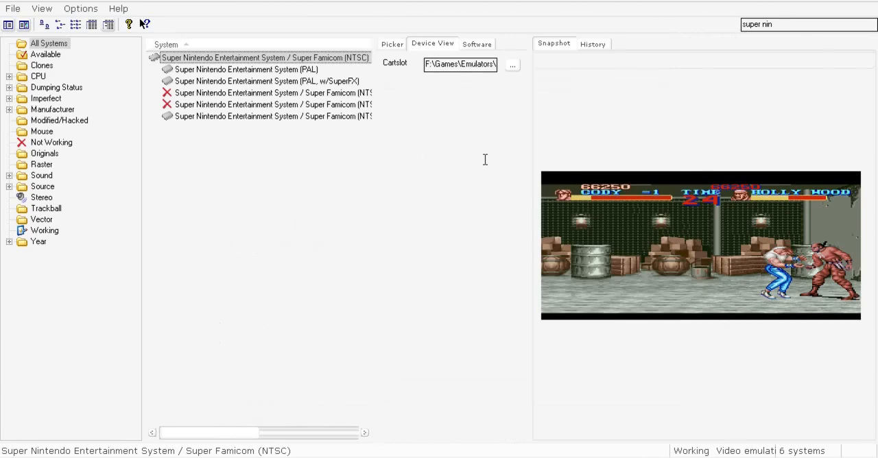
mouse_move(515, 88)
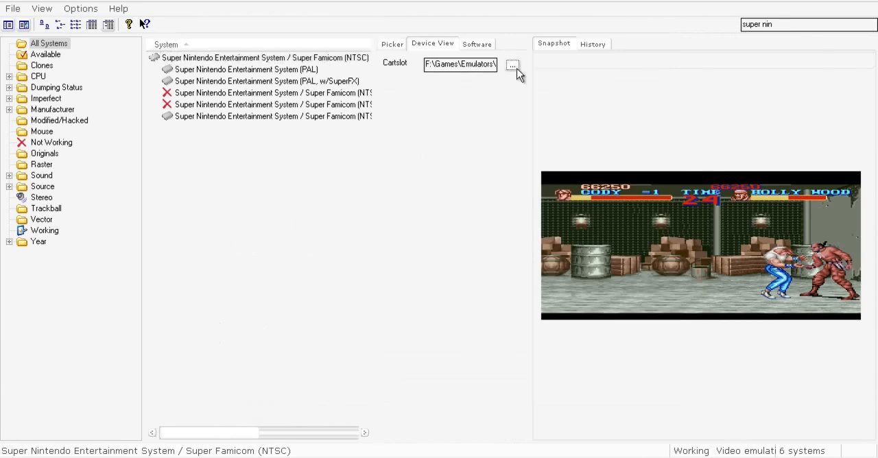
left_click(514, 64)
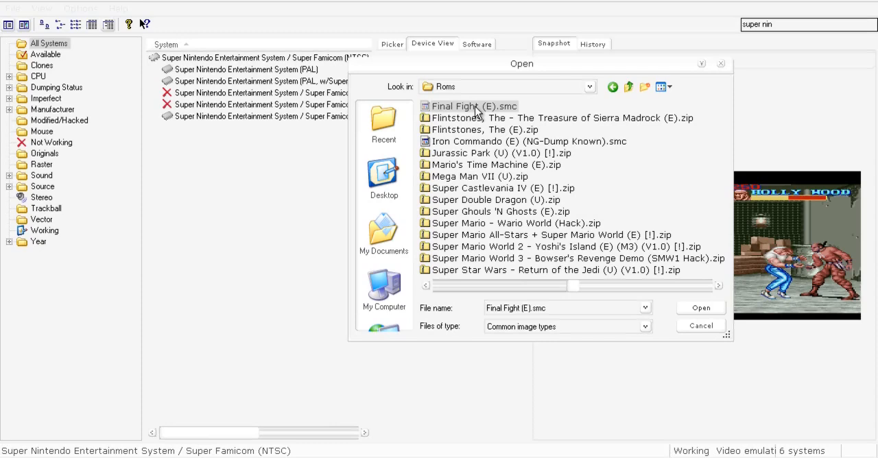
left_click(700, 307)
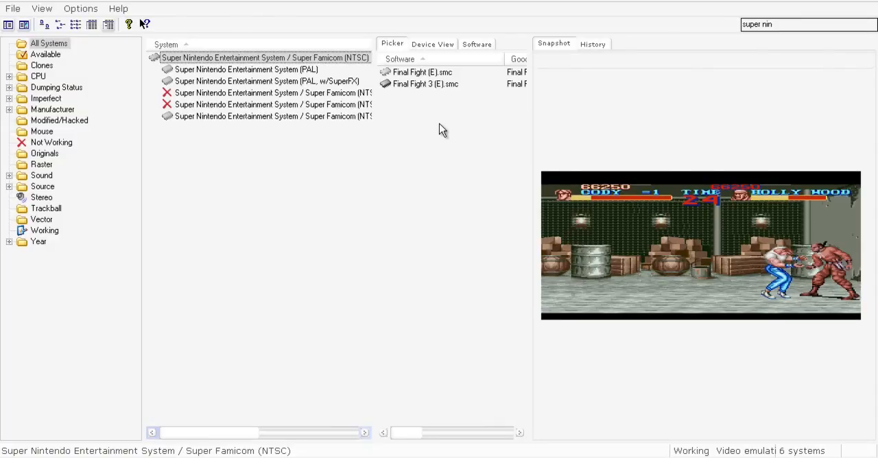
mouse_move(439, 290)
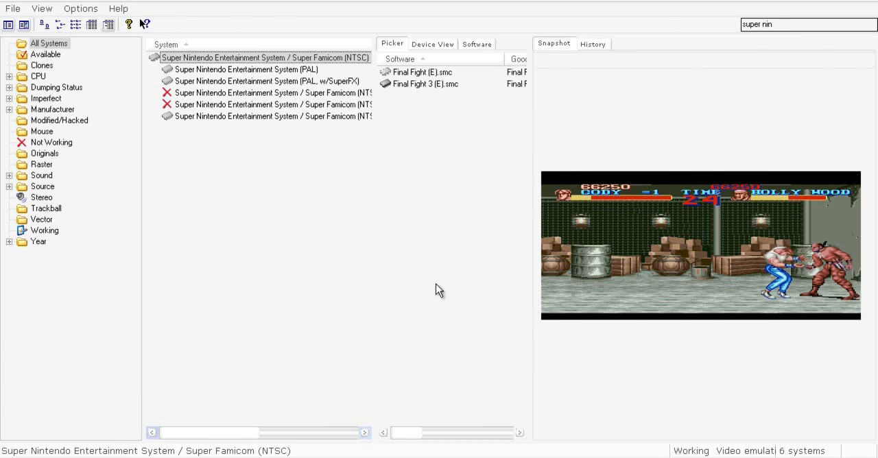